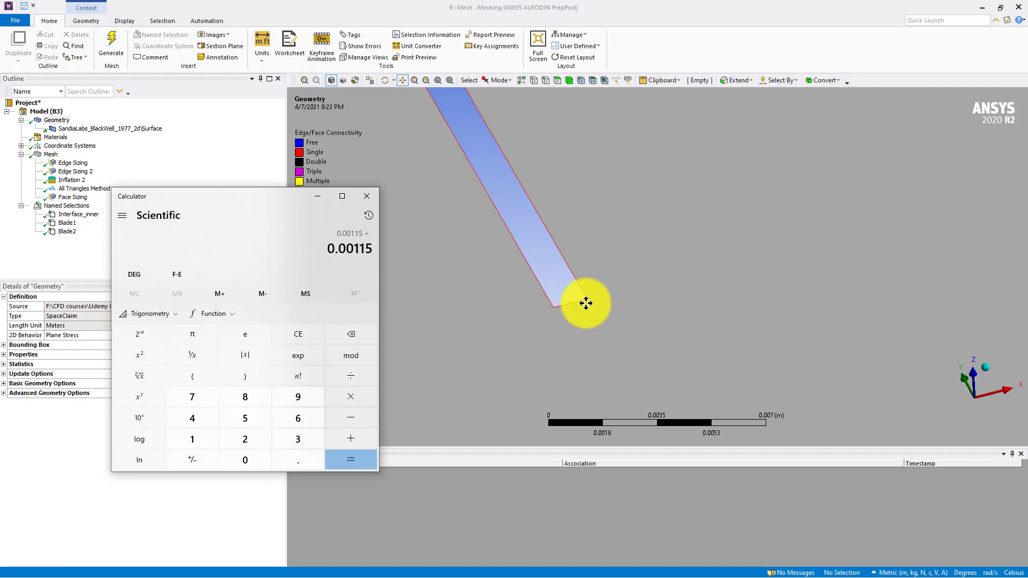
Compute 0.00115 divided by 4 in Calculator, giving 0.0002875
left_click(351, 459)
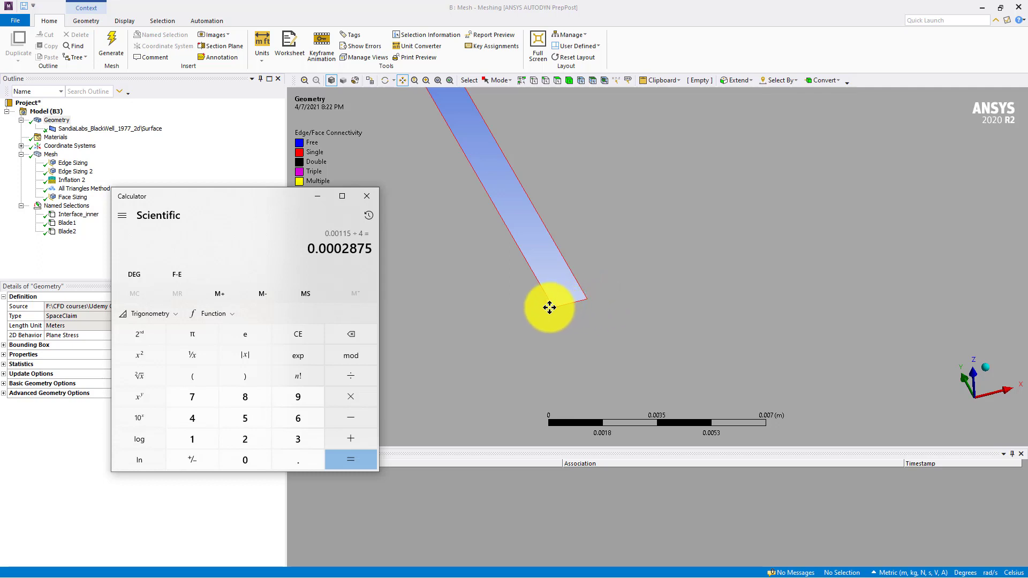
mouse_move(298, 263)
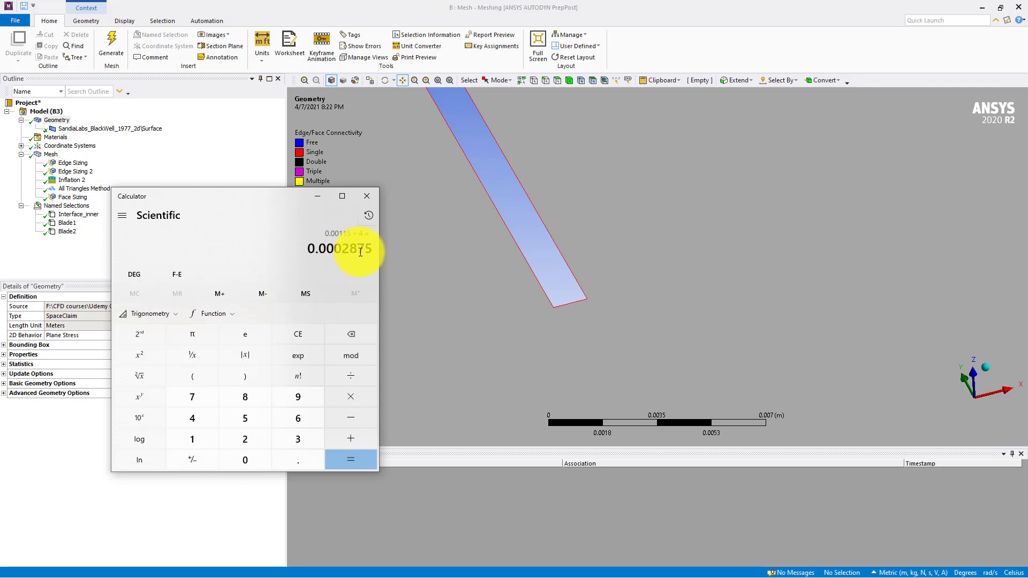
mouse_move(228, 201)
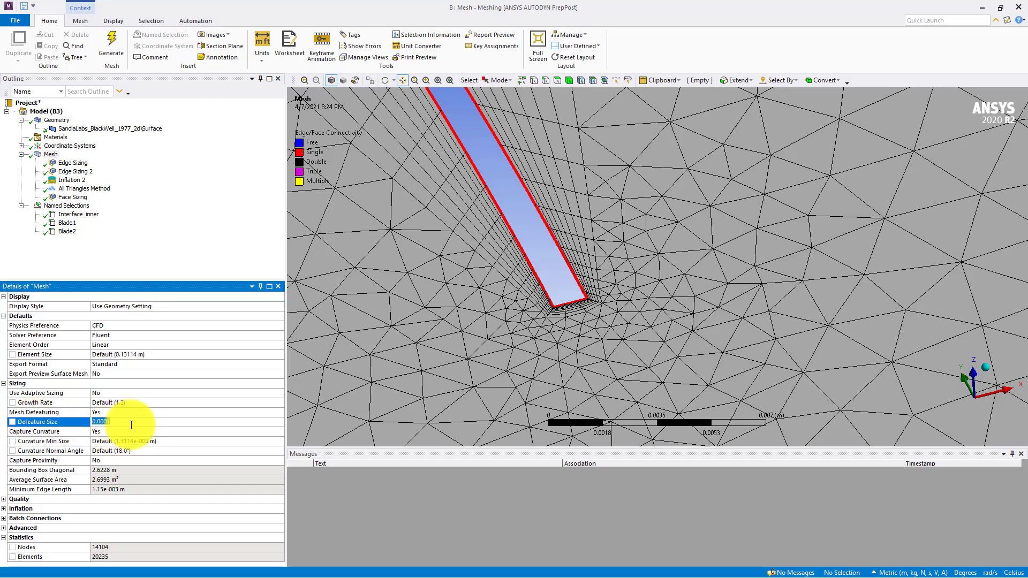
Set Defeature Size to 1.e-002 m and make Curvature Min Size editable at 1.e-002
type("0.0")
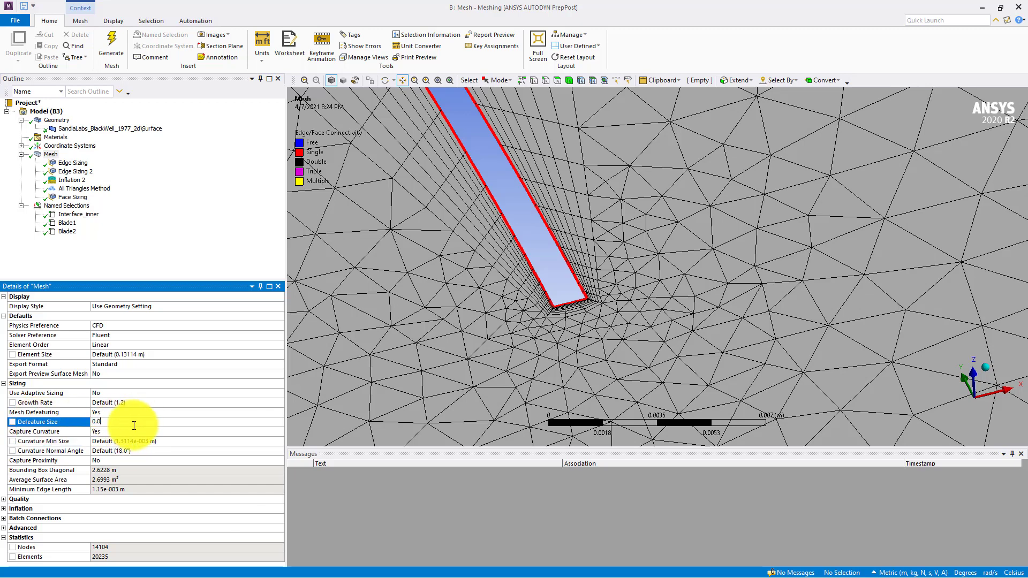
type("1.e-002 m")
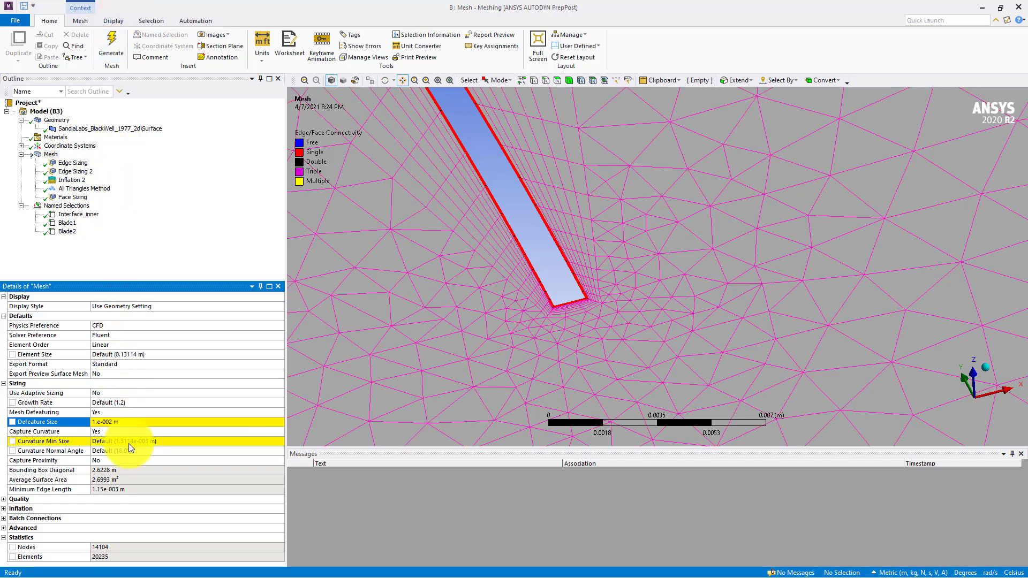
mouse_move(134, 406)
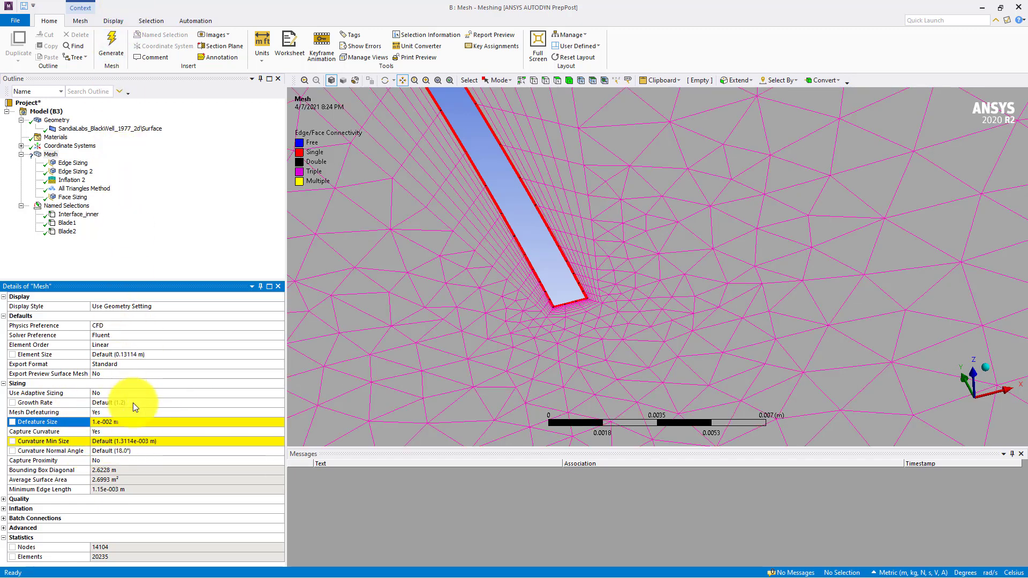
left_click(111, 46)
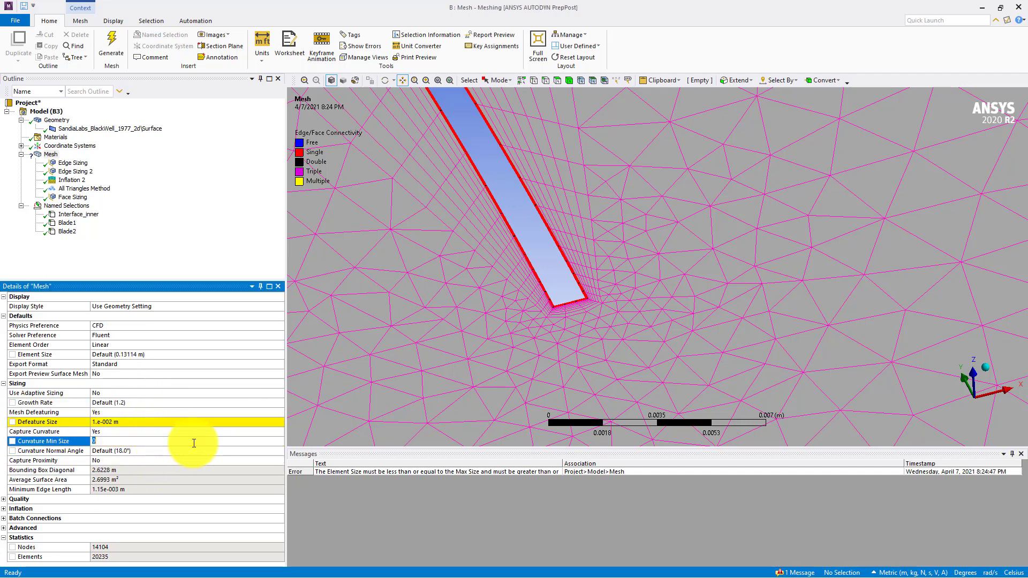
mouse_move(73, 109)
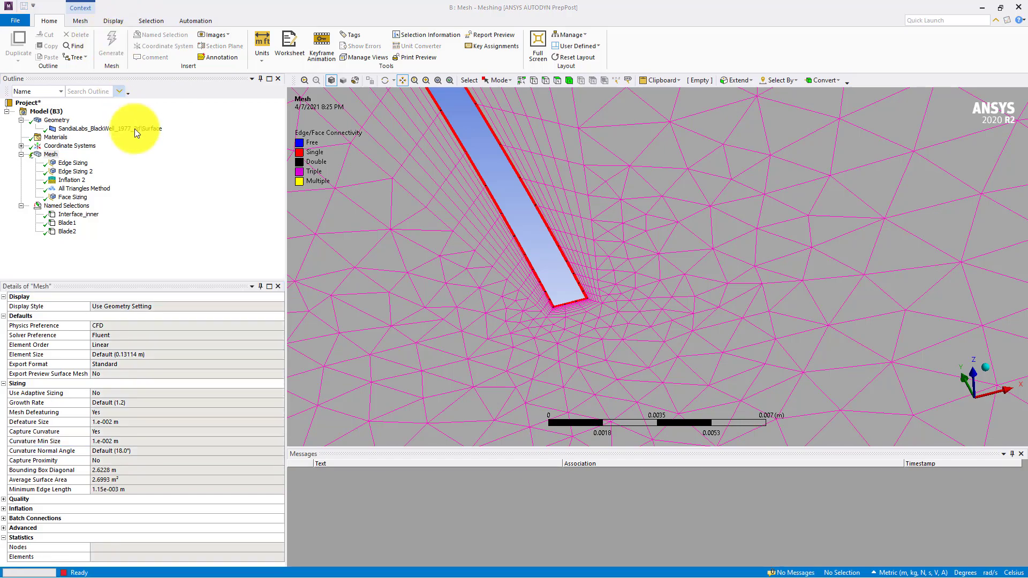
Regenerate the blade mesh with the new defeature and curvature sizes
left_click(110, 40)
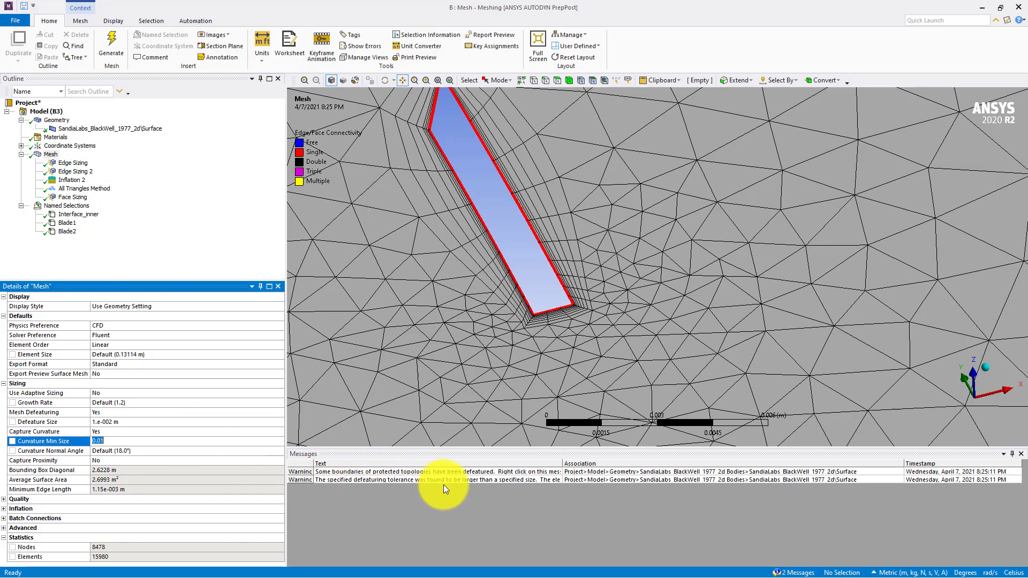
mouse_move(528, 484)
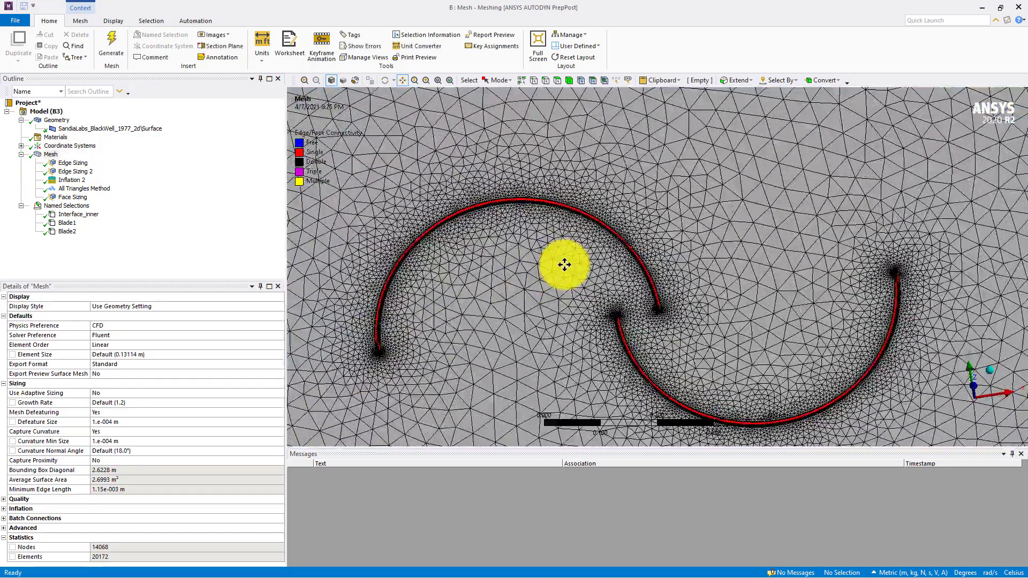
Zoom into the blade tip and select Edge Sizing 2 (4 edges, 3 divisions)
scroll("up", 3)
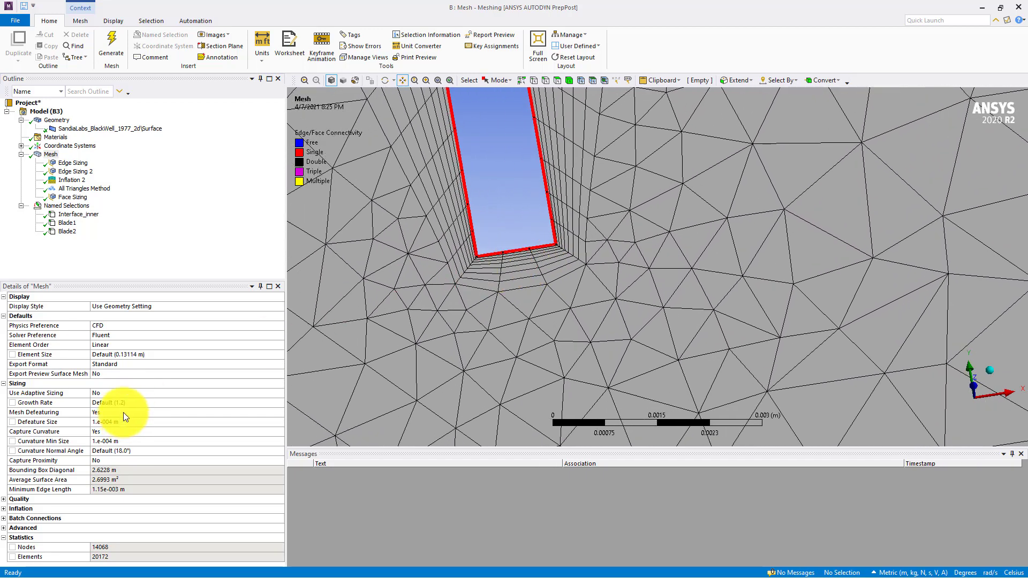
left_click(76, 172)
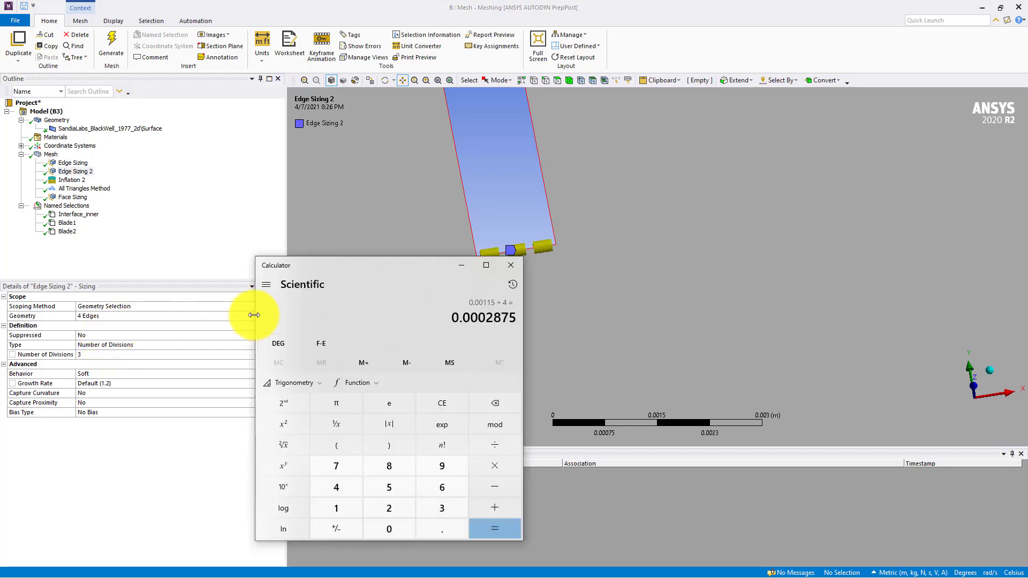
Compute 0.000575 ÷ 10 = 0.0000575 in Calculator, then close it
left_click(441, 403)
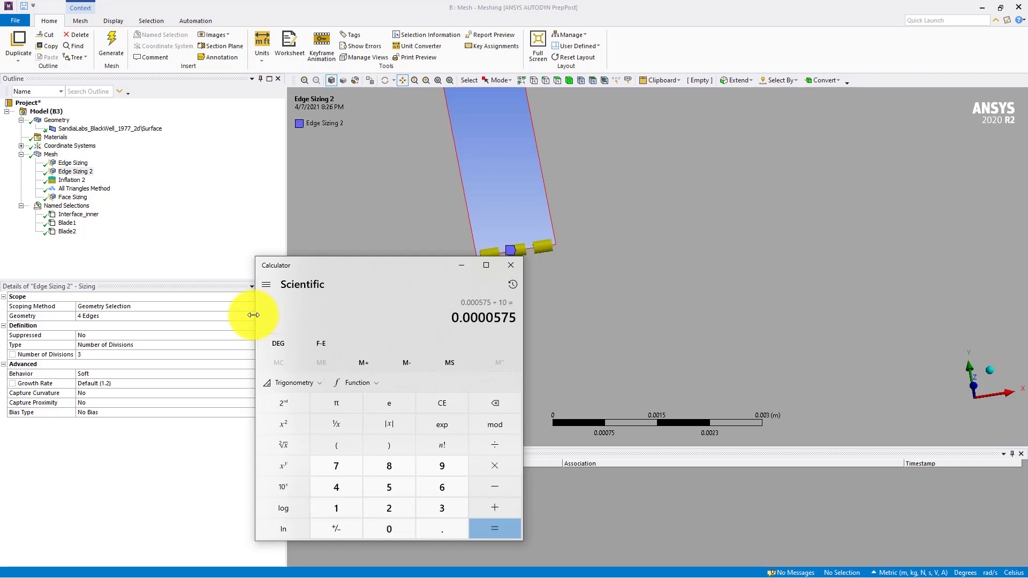
mouse_move(464, 321)
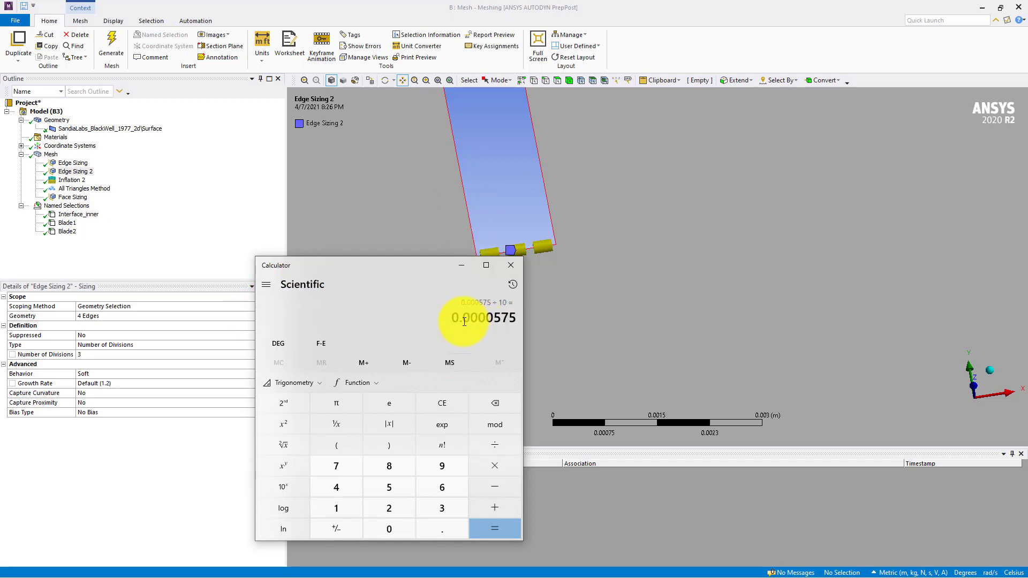
mouse_move(464, 333)
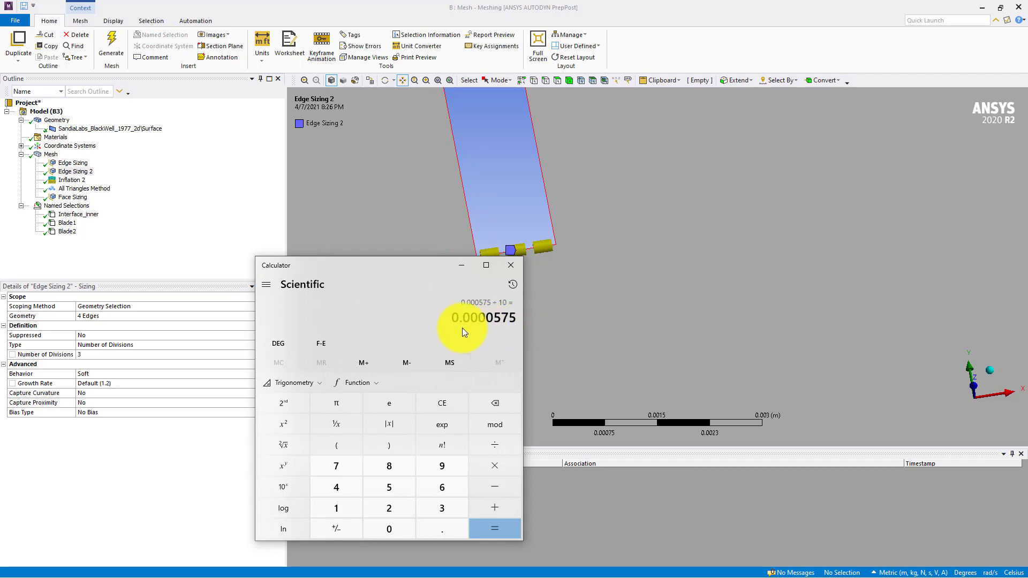
mouse_move(492, 278)
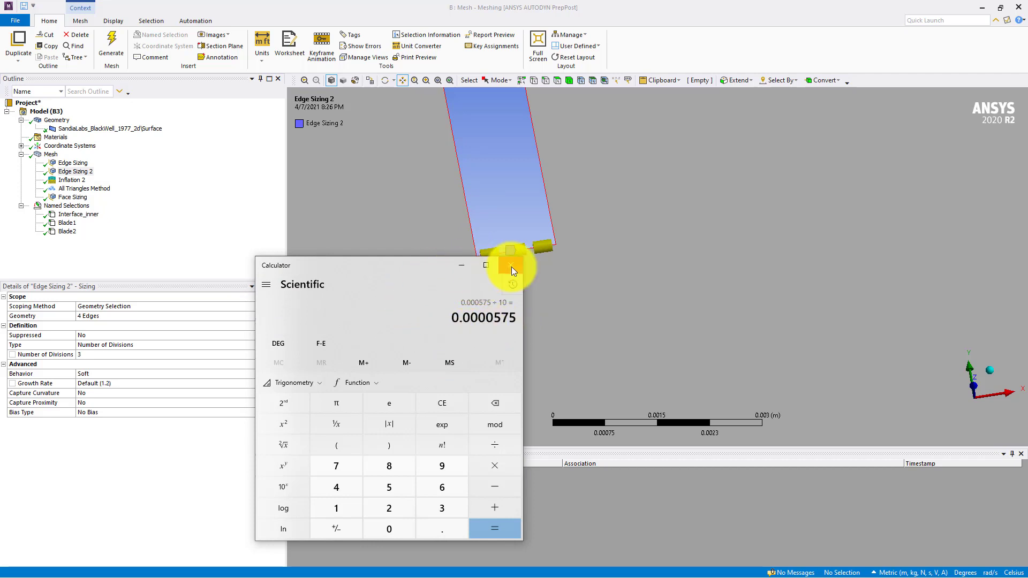
left_click(512, 266)
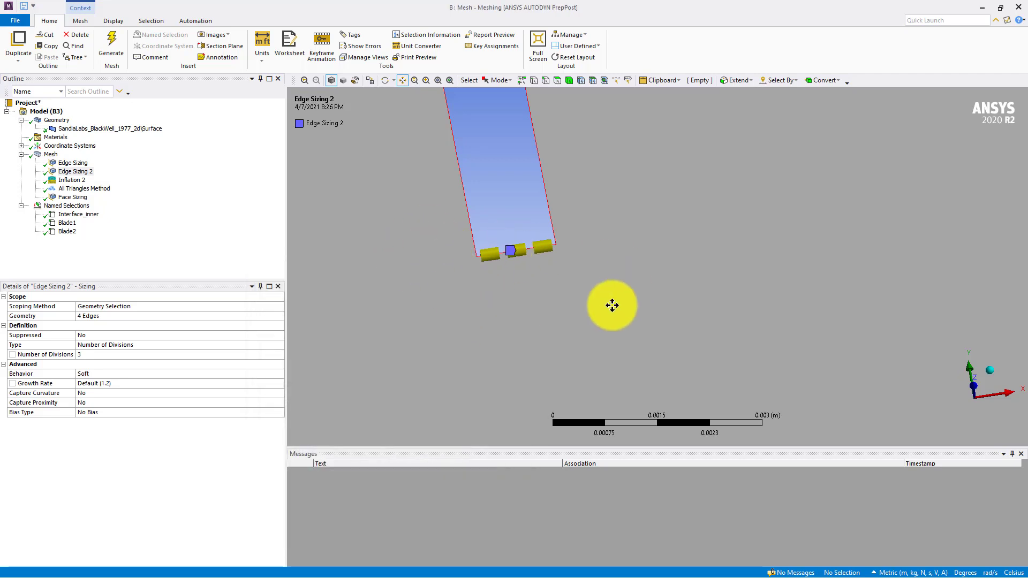
mouse_move(441, 263)
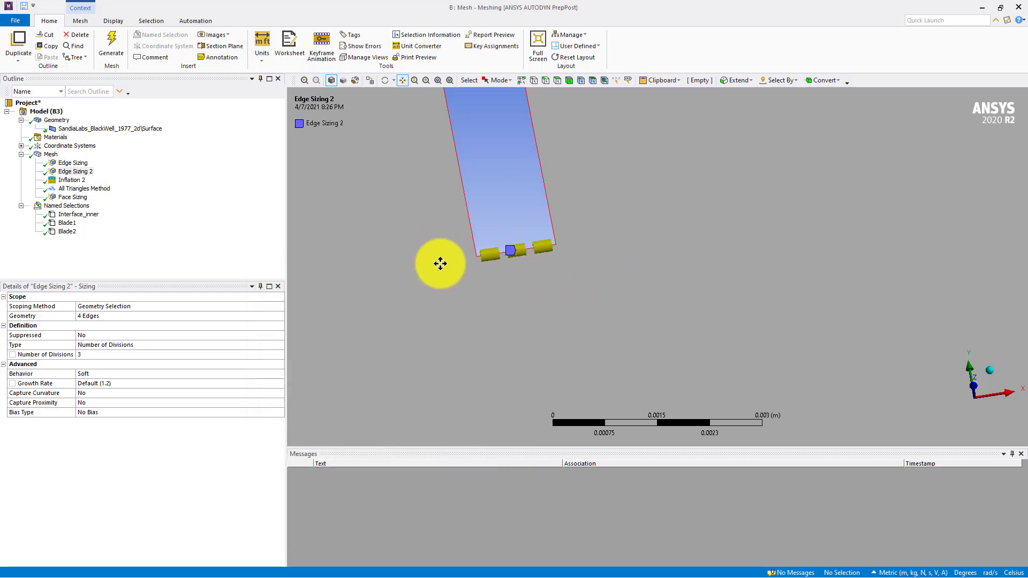